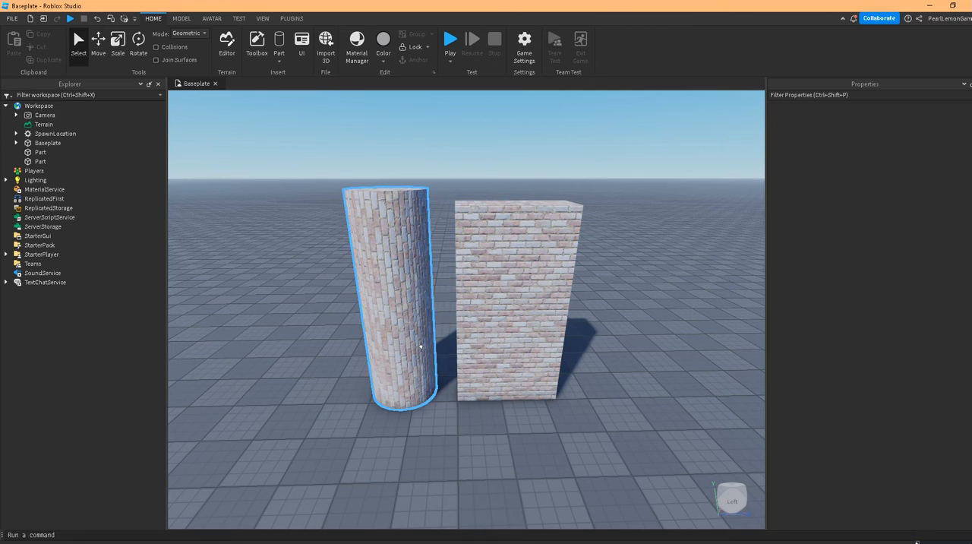
# Step: Drag the brick block into the side of the brick cylinder so they overlap
pyautogui.click(518, 296)
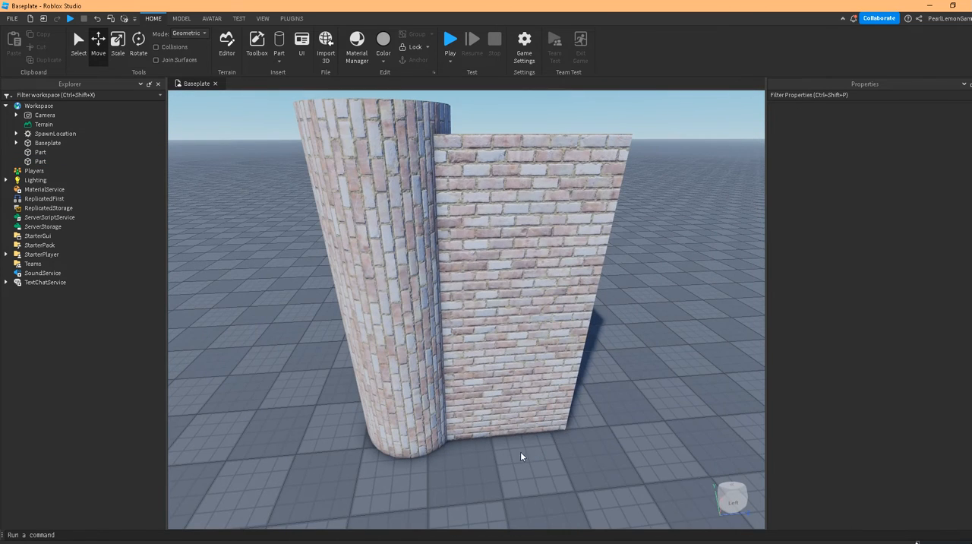
# Step: Select the brick cylinder and brick block together and bring up the modelling tools
pyautogui.click(487, 339)
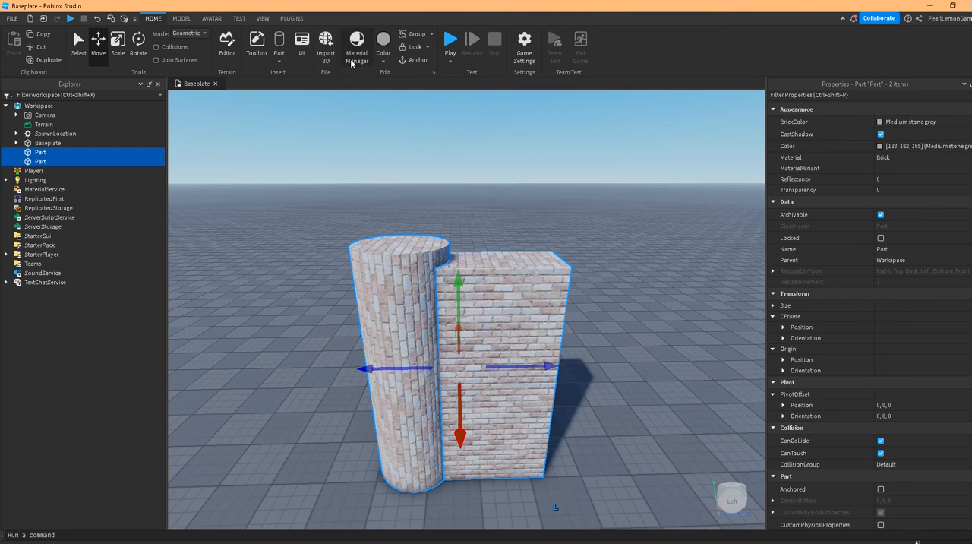
pyautogui.click(180, 18)
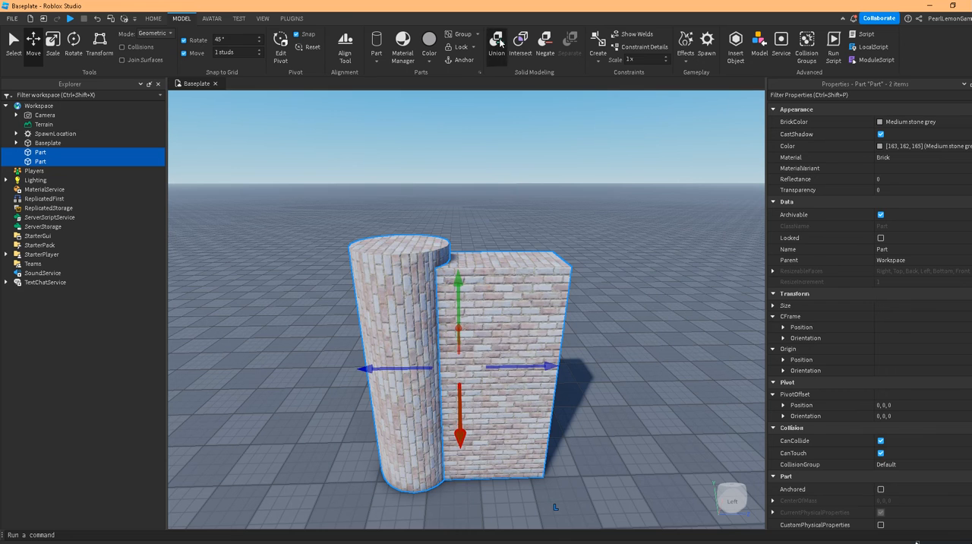
# Step: Switch to the MODEL ribbon to reach the Solid Modeling group
pyautogui.click(496, 44)
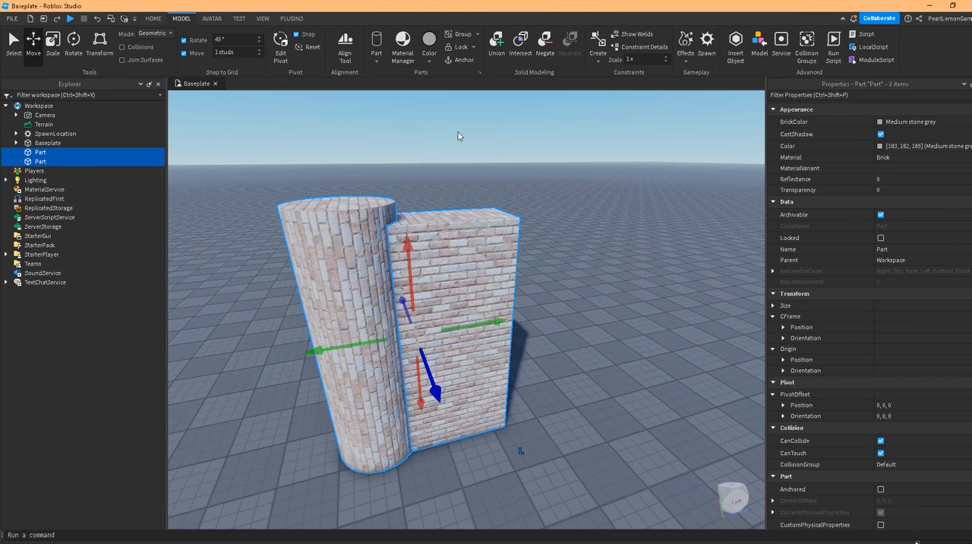
# Step: Click empty space to deselect both the brick cylinder and block
pyautogui.click(496, 44)
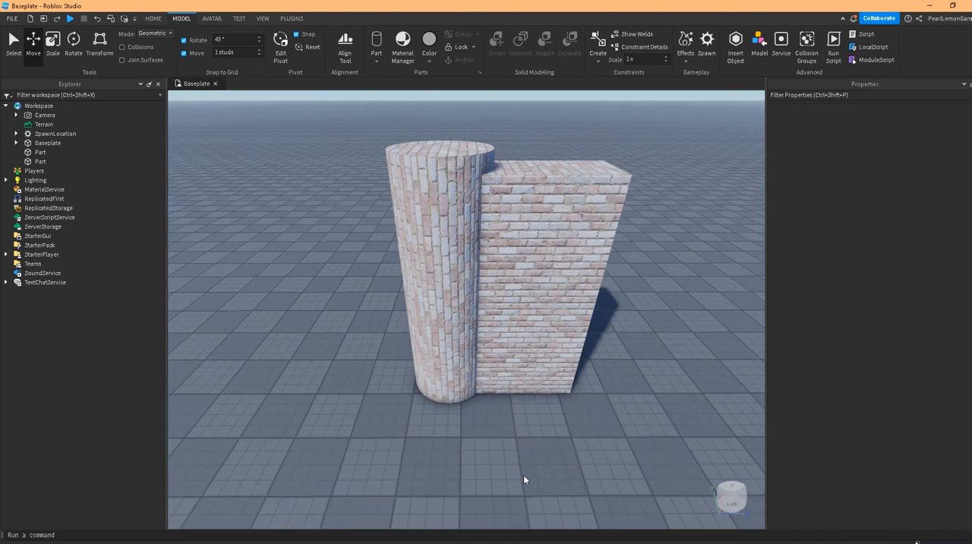
pyautogui.scroll(3)
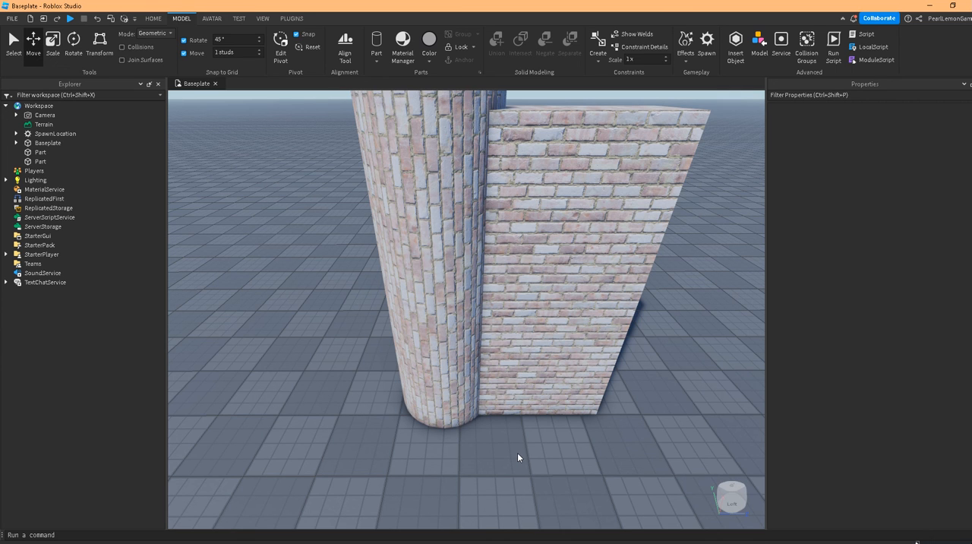
pyautogui.moveTo(507, 426)
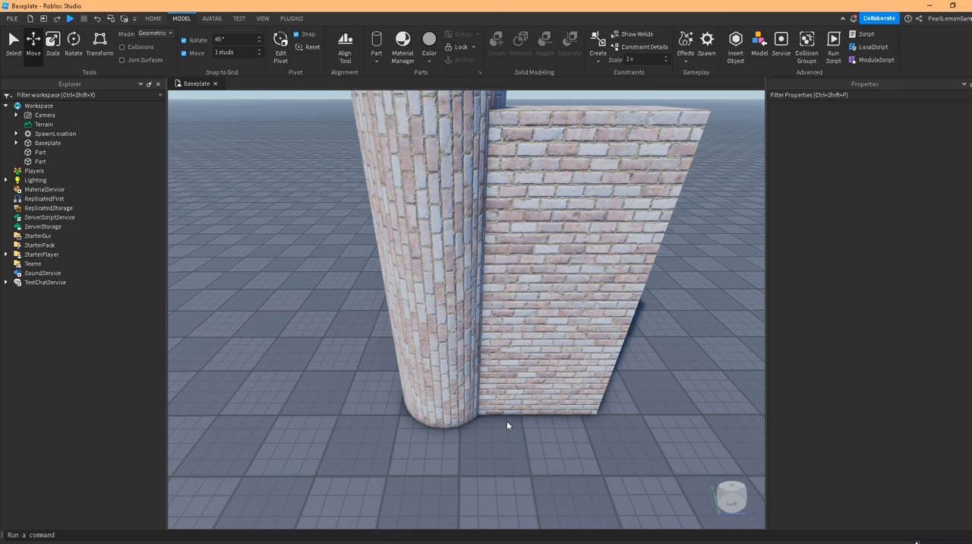
pyautogui.moveTo(934, 533)
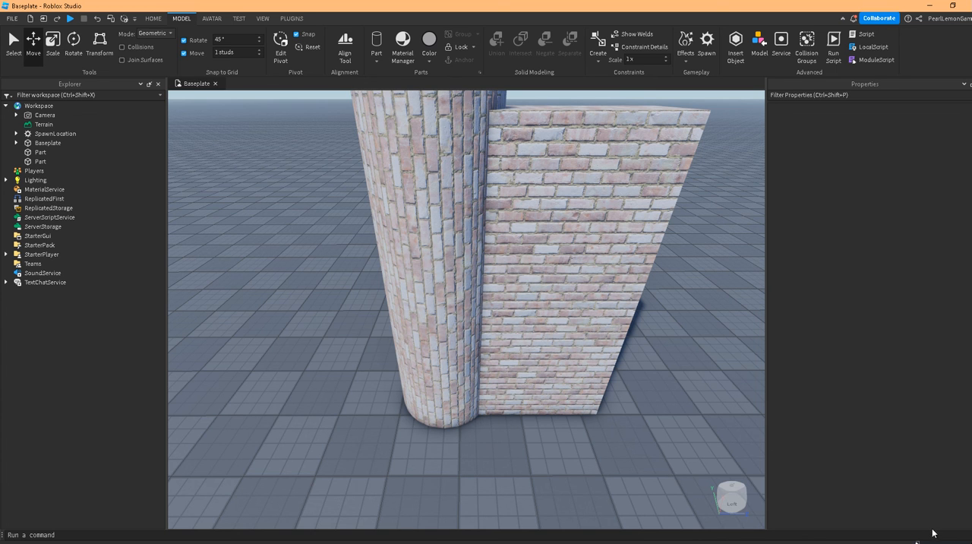